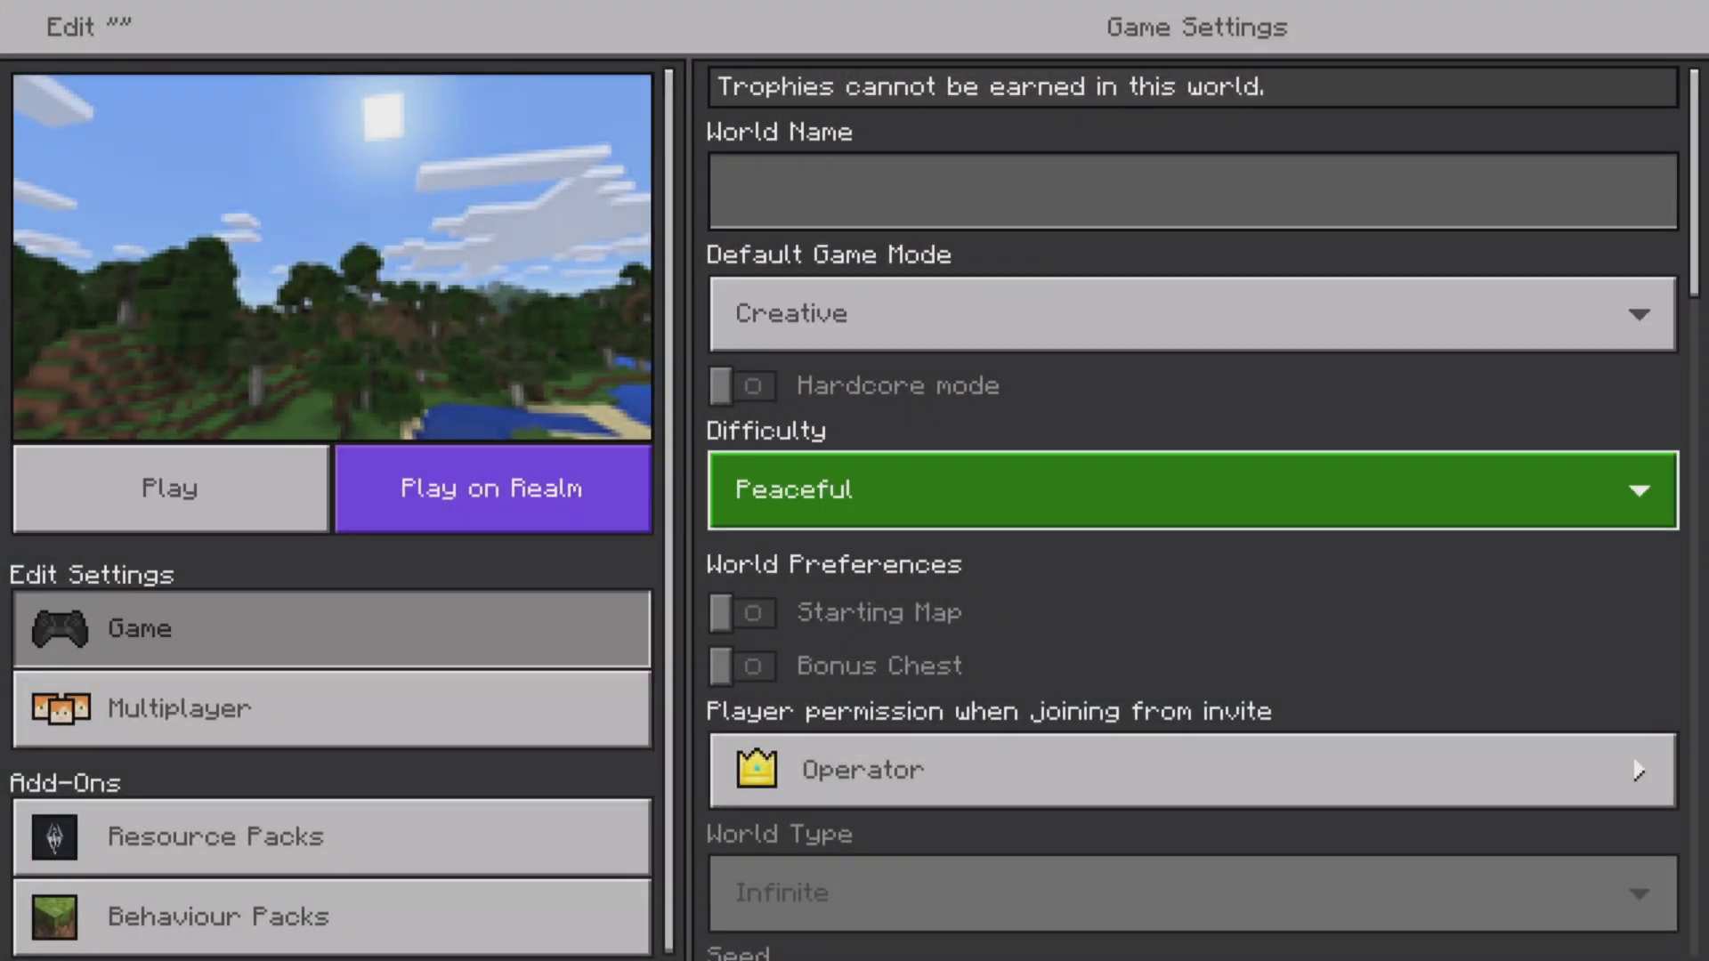
# Review multiplayer and behaviour pack settings, then enable the Experiments toggle in Game settings.
pyautogui.scroll(-3)
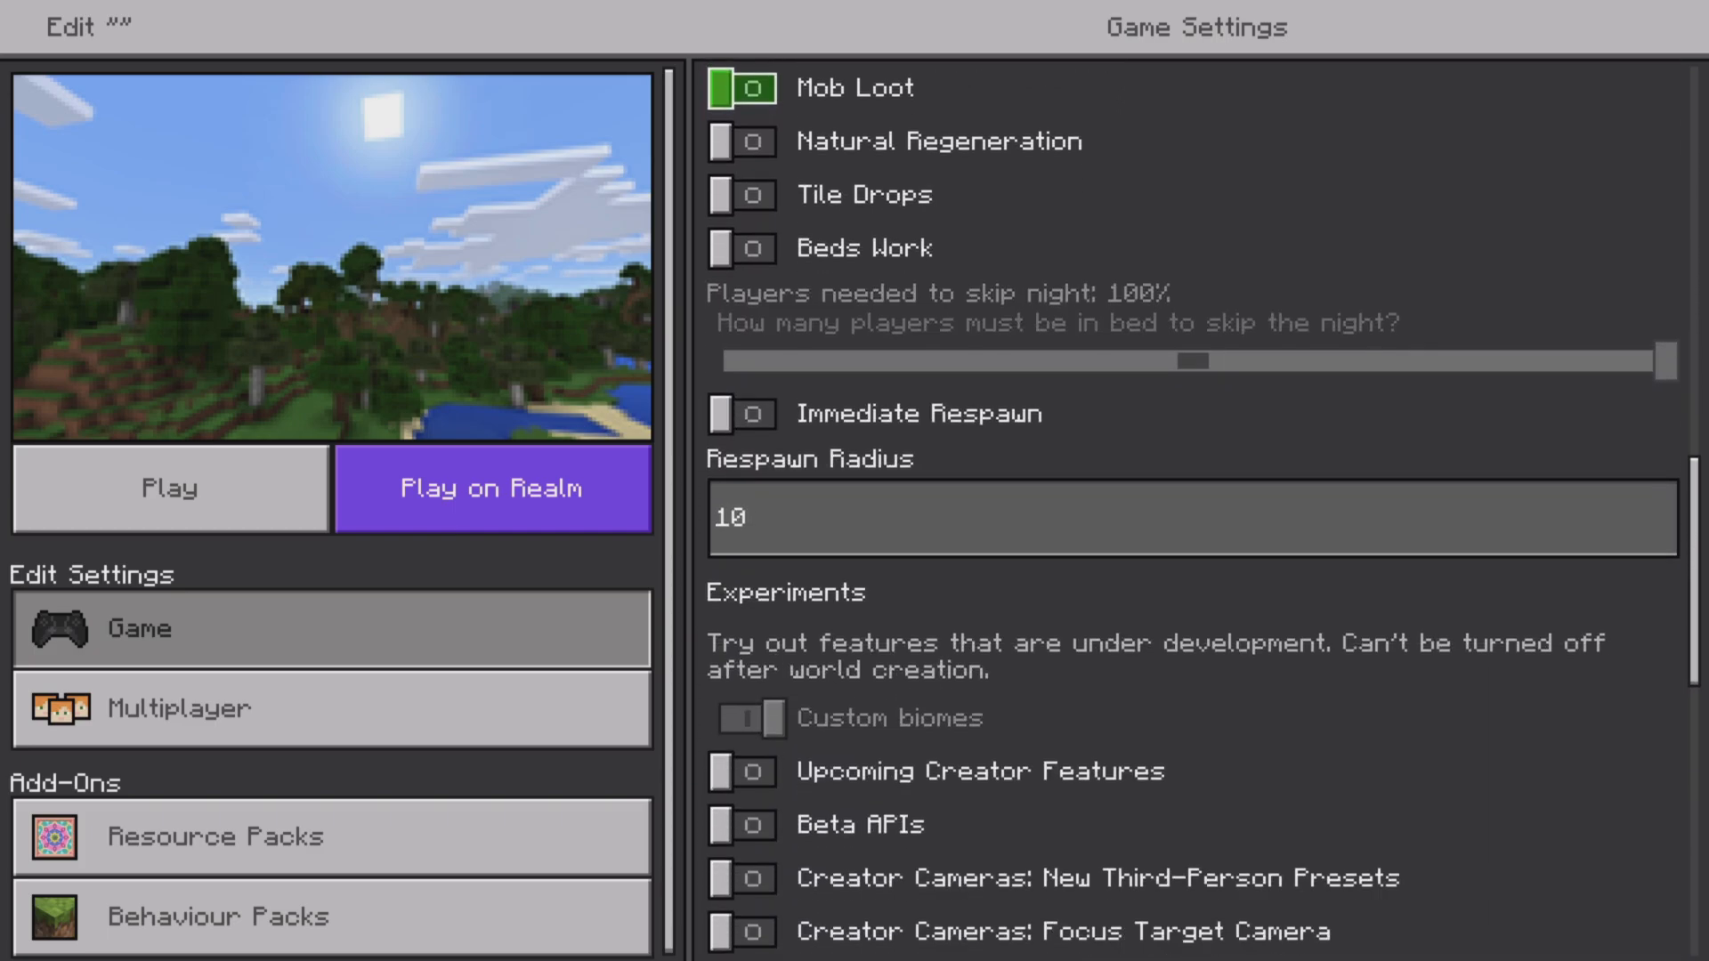
pyautogui.scroll(-3)
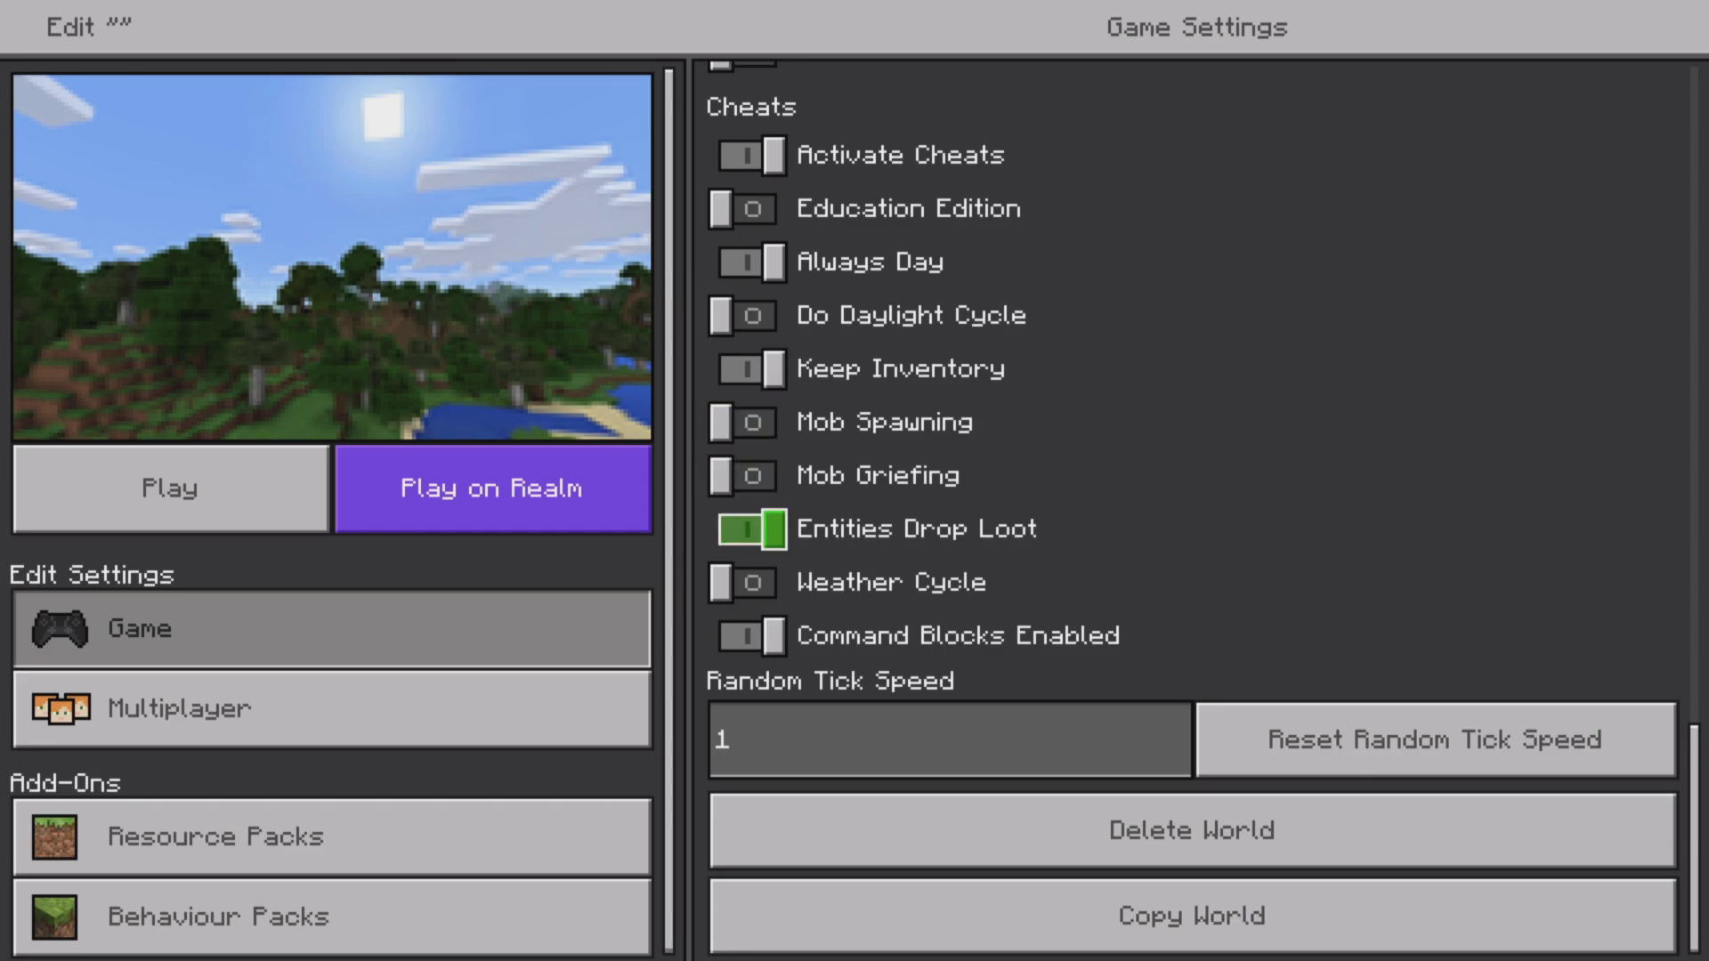
pyautogui.click(180, 709)
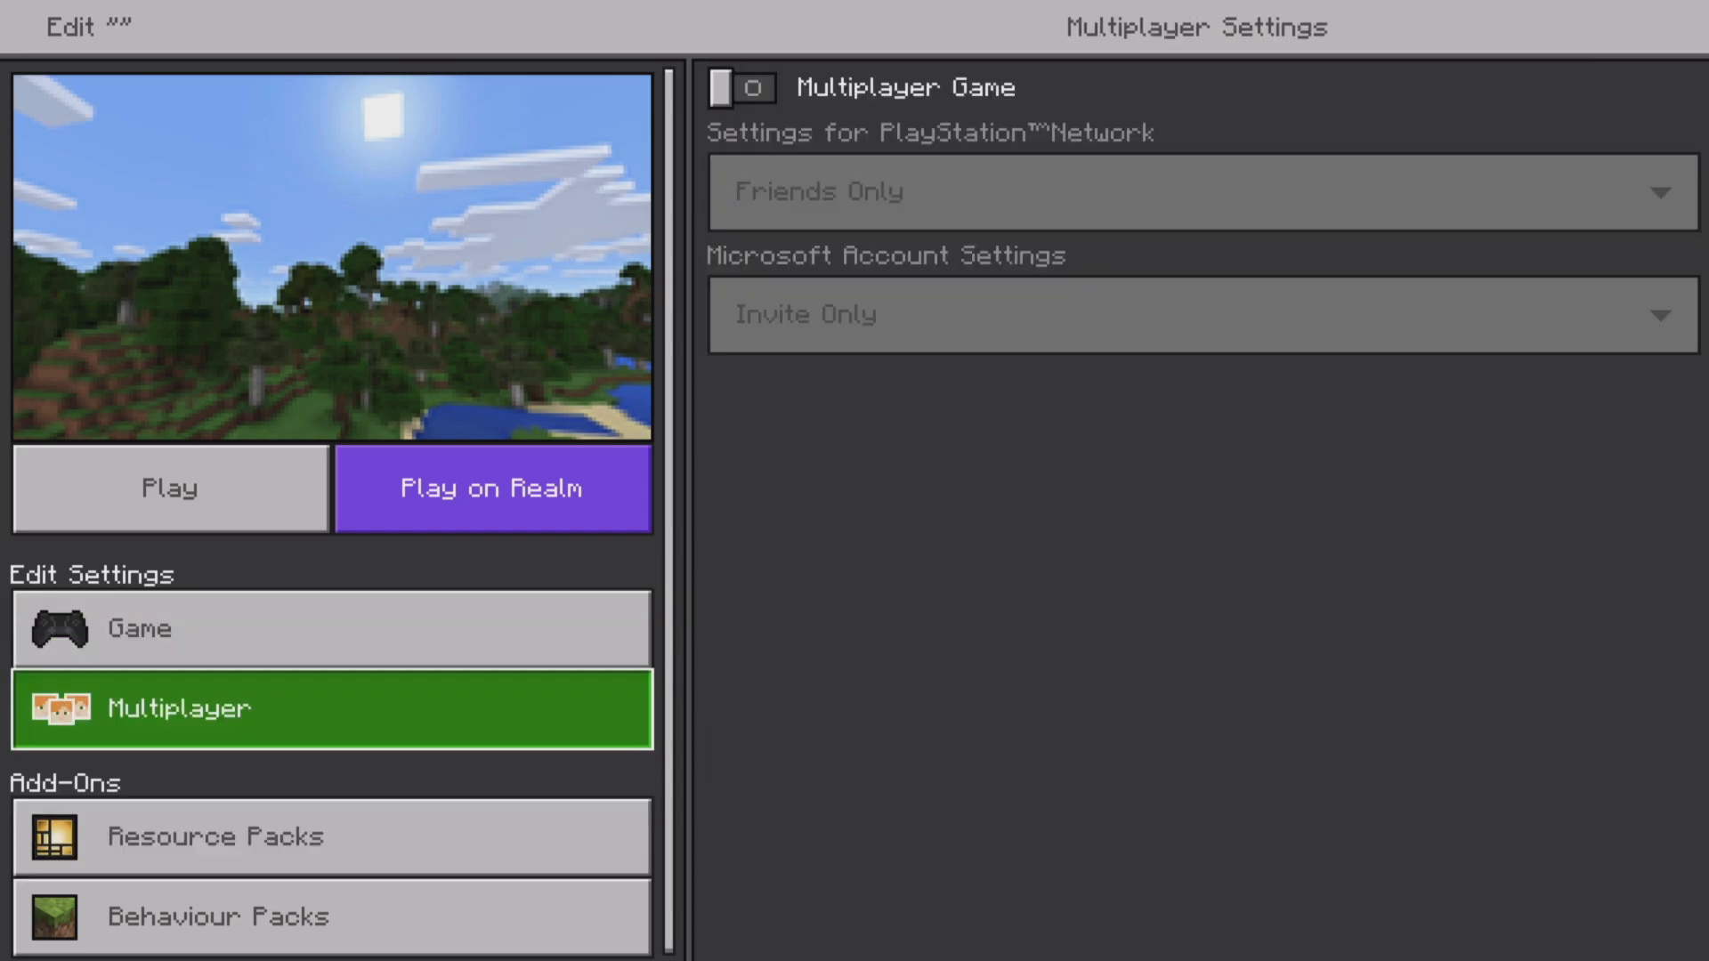
pyautogui.click(213, 939)
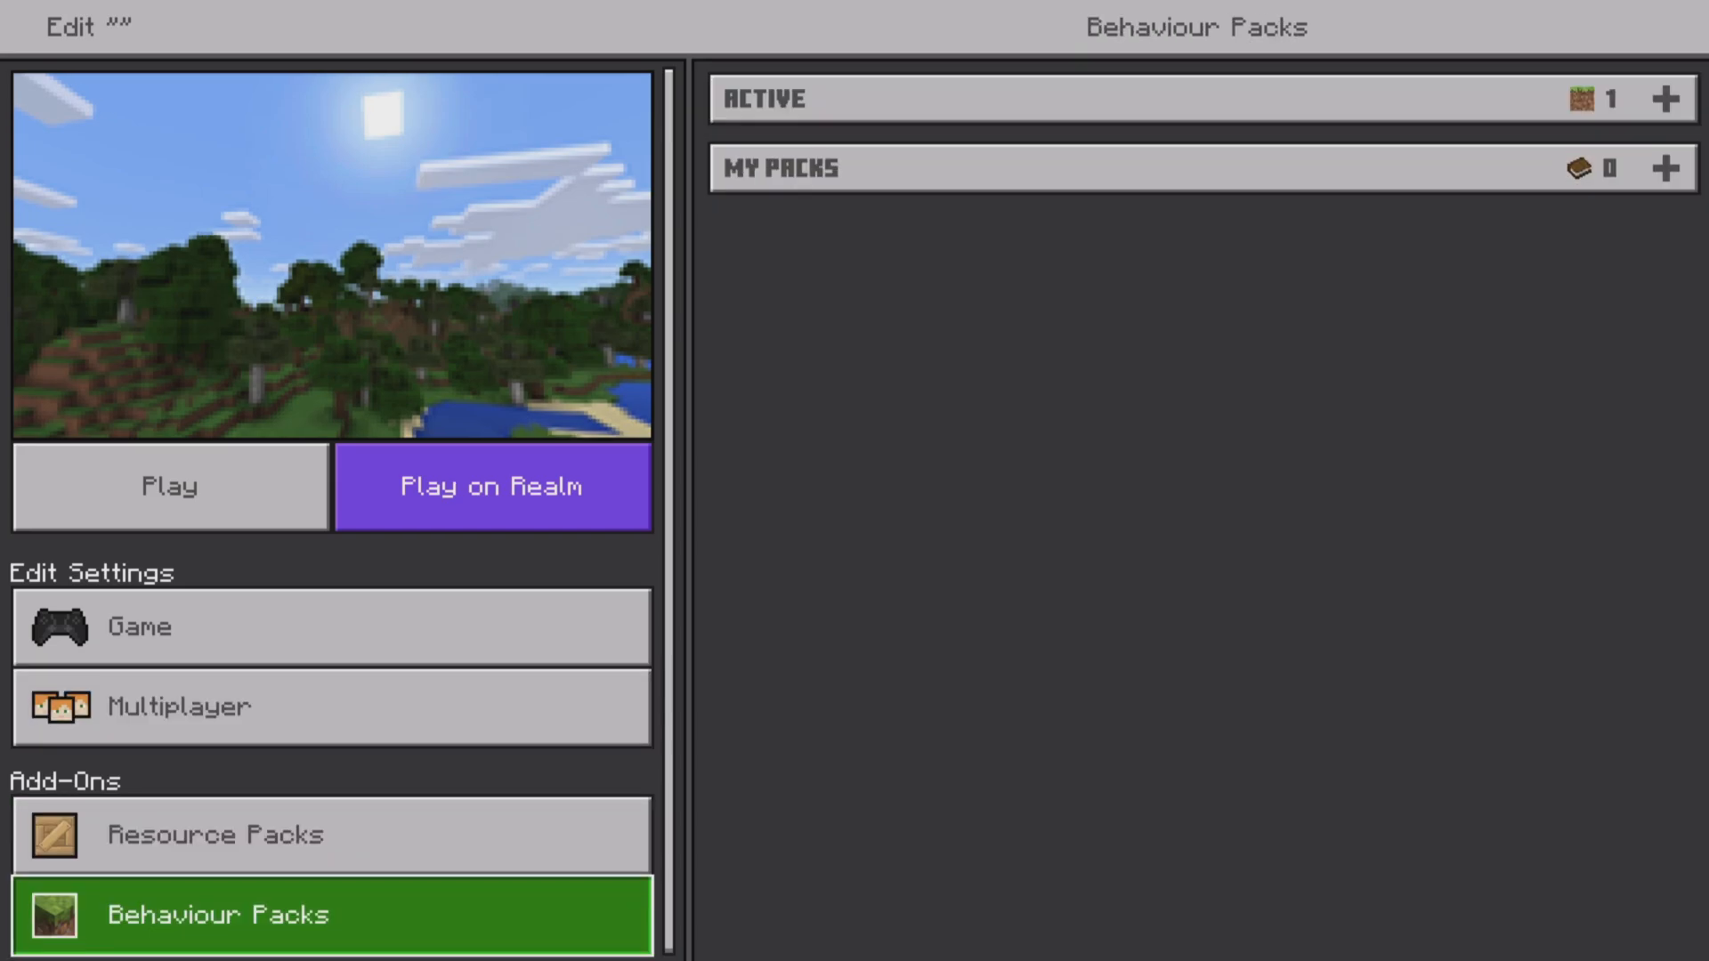
pyautogui.click(178, 627)
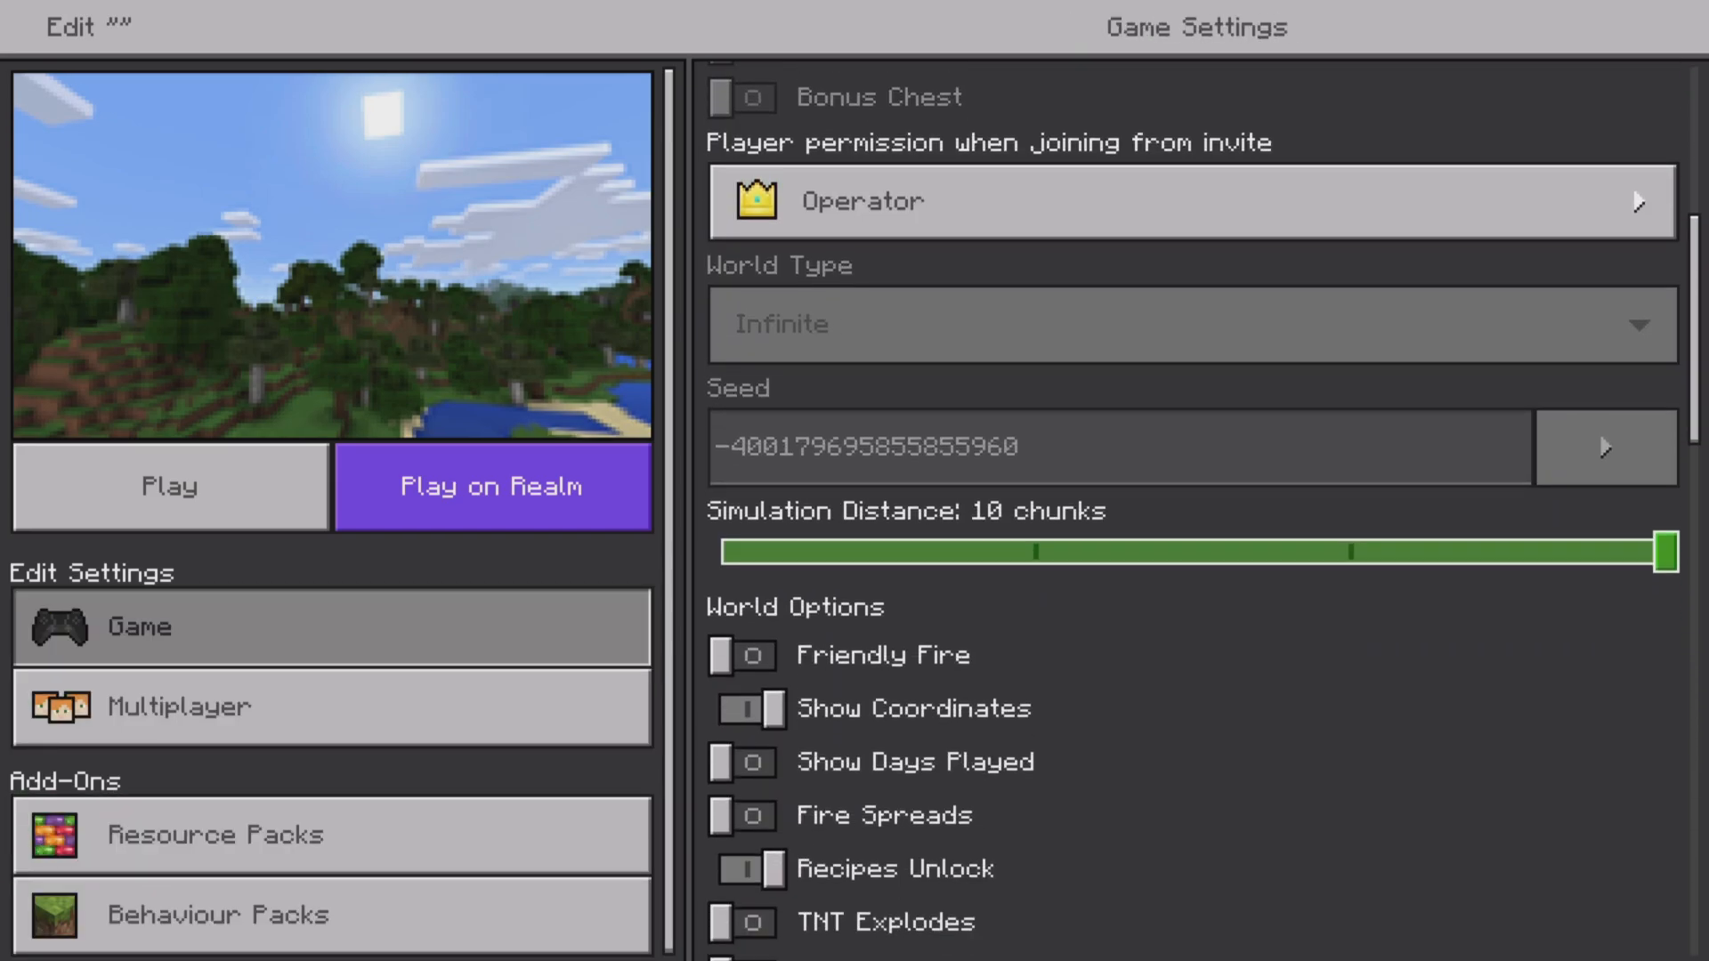
pyautogui.scroll(-3)
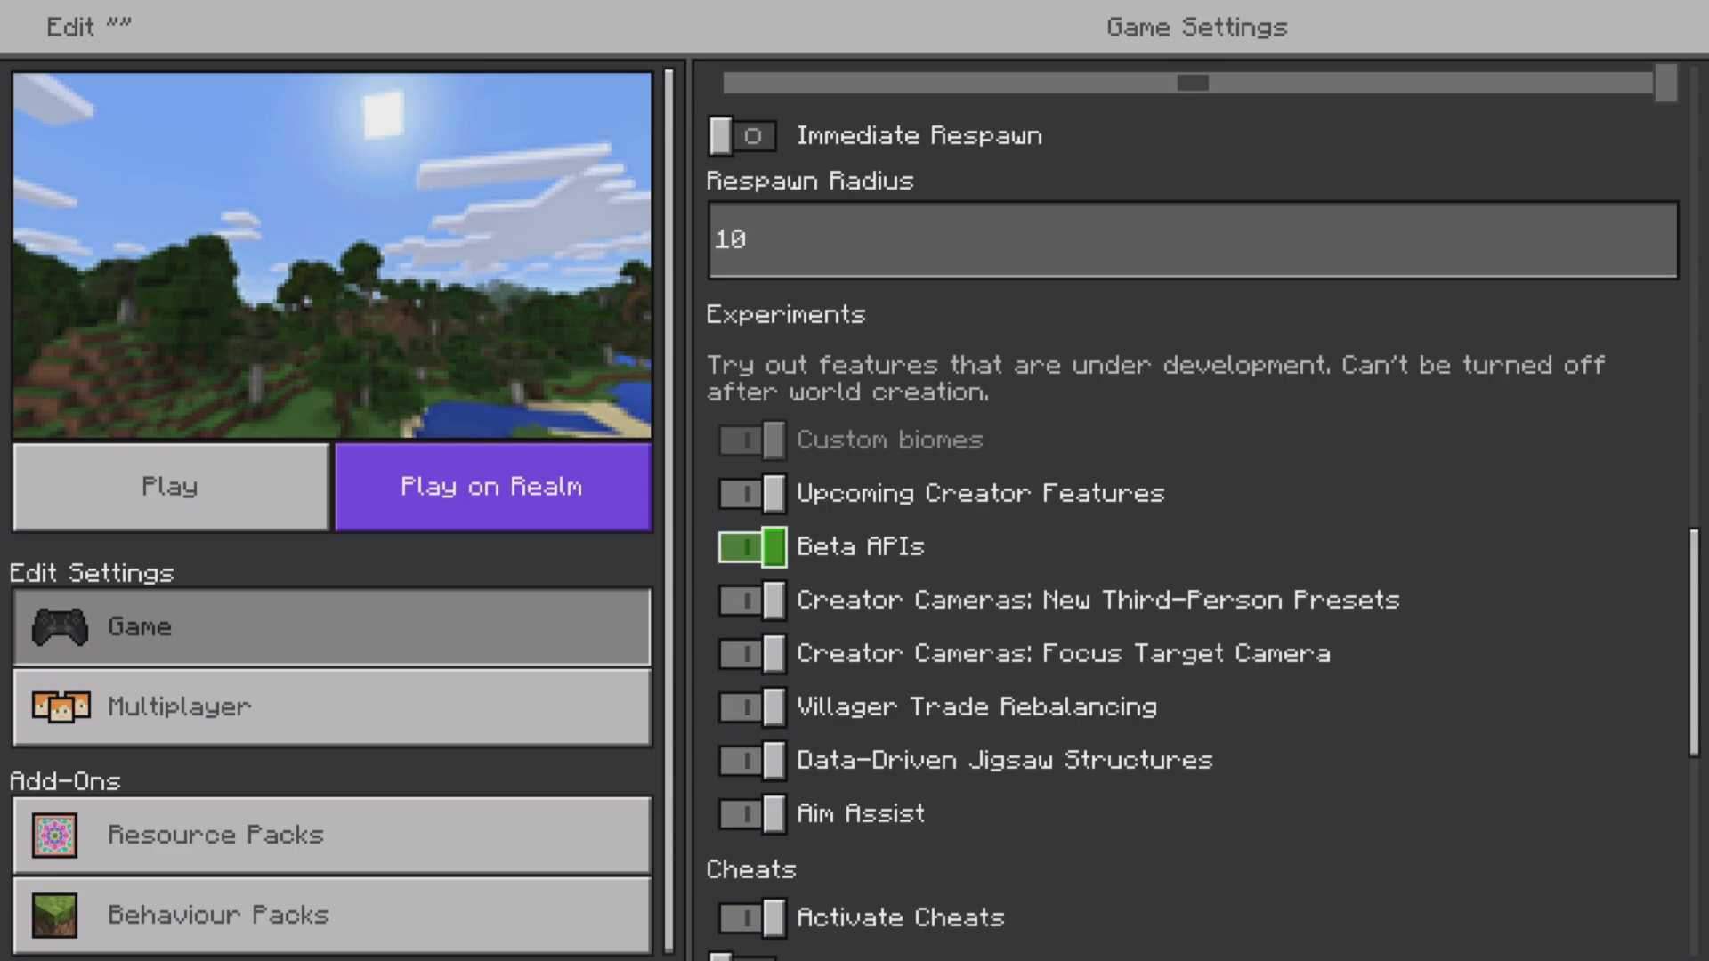
pyautogui.click(752, 545)
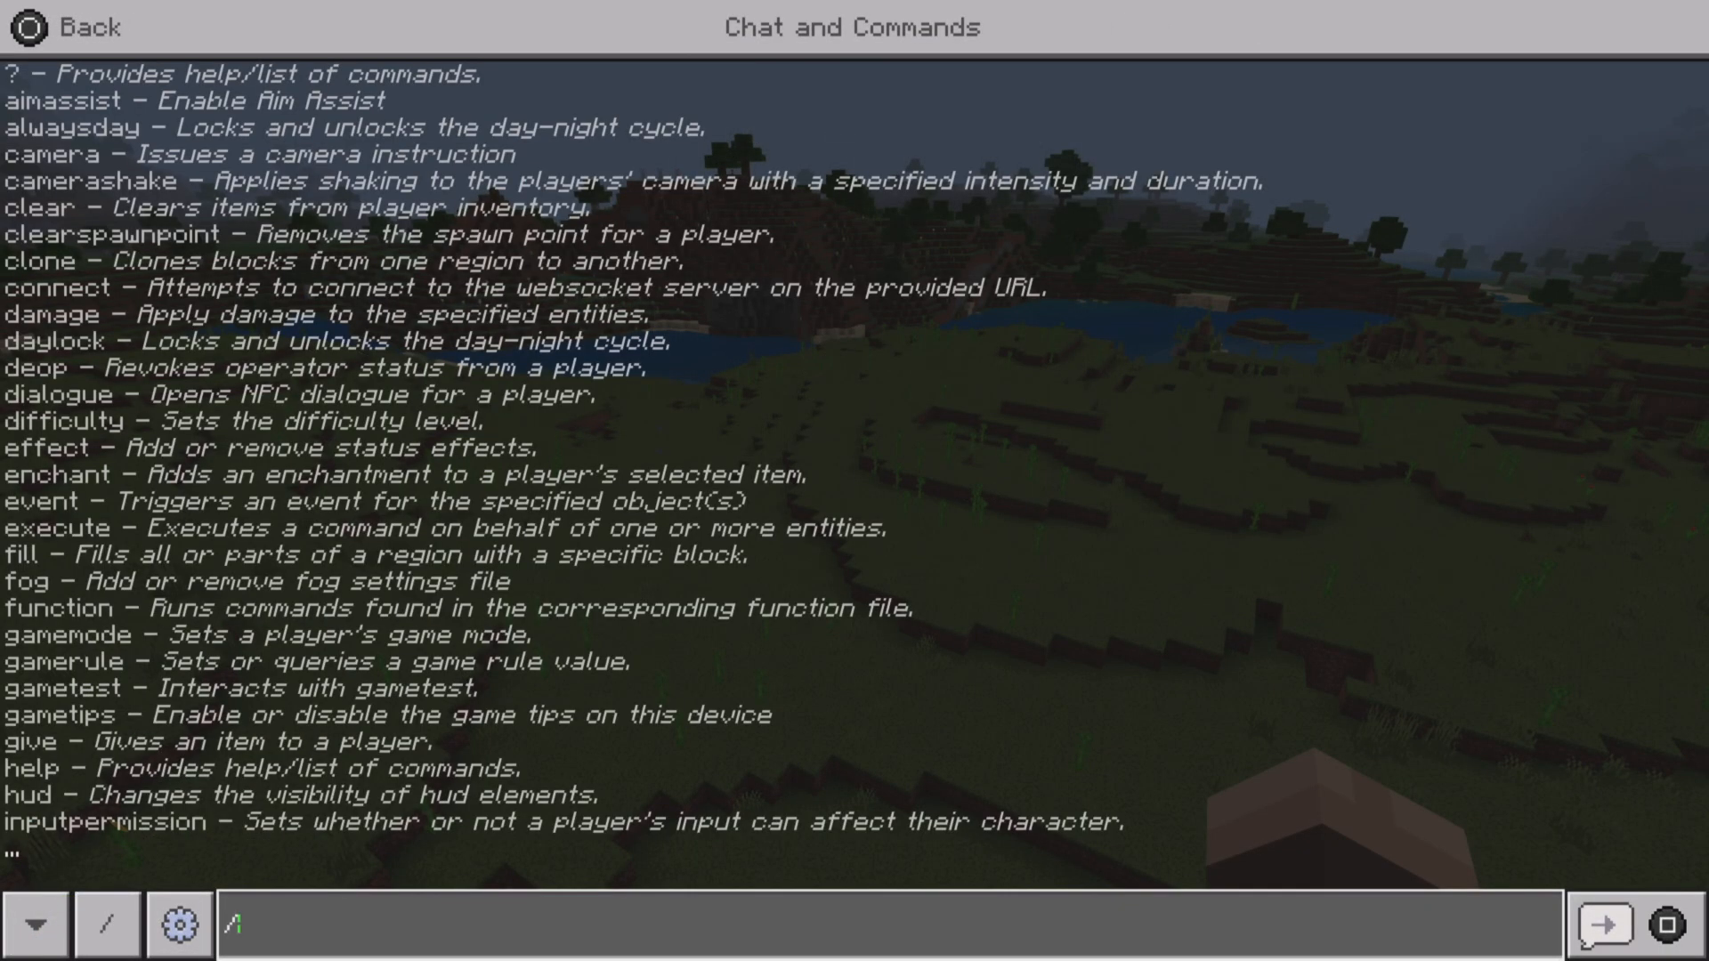
pyautogui.write('place')
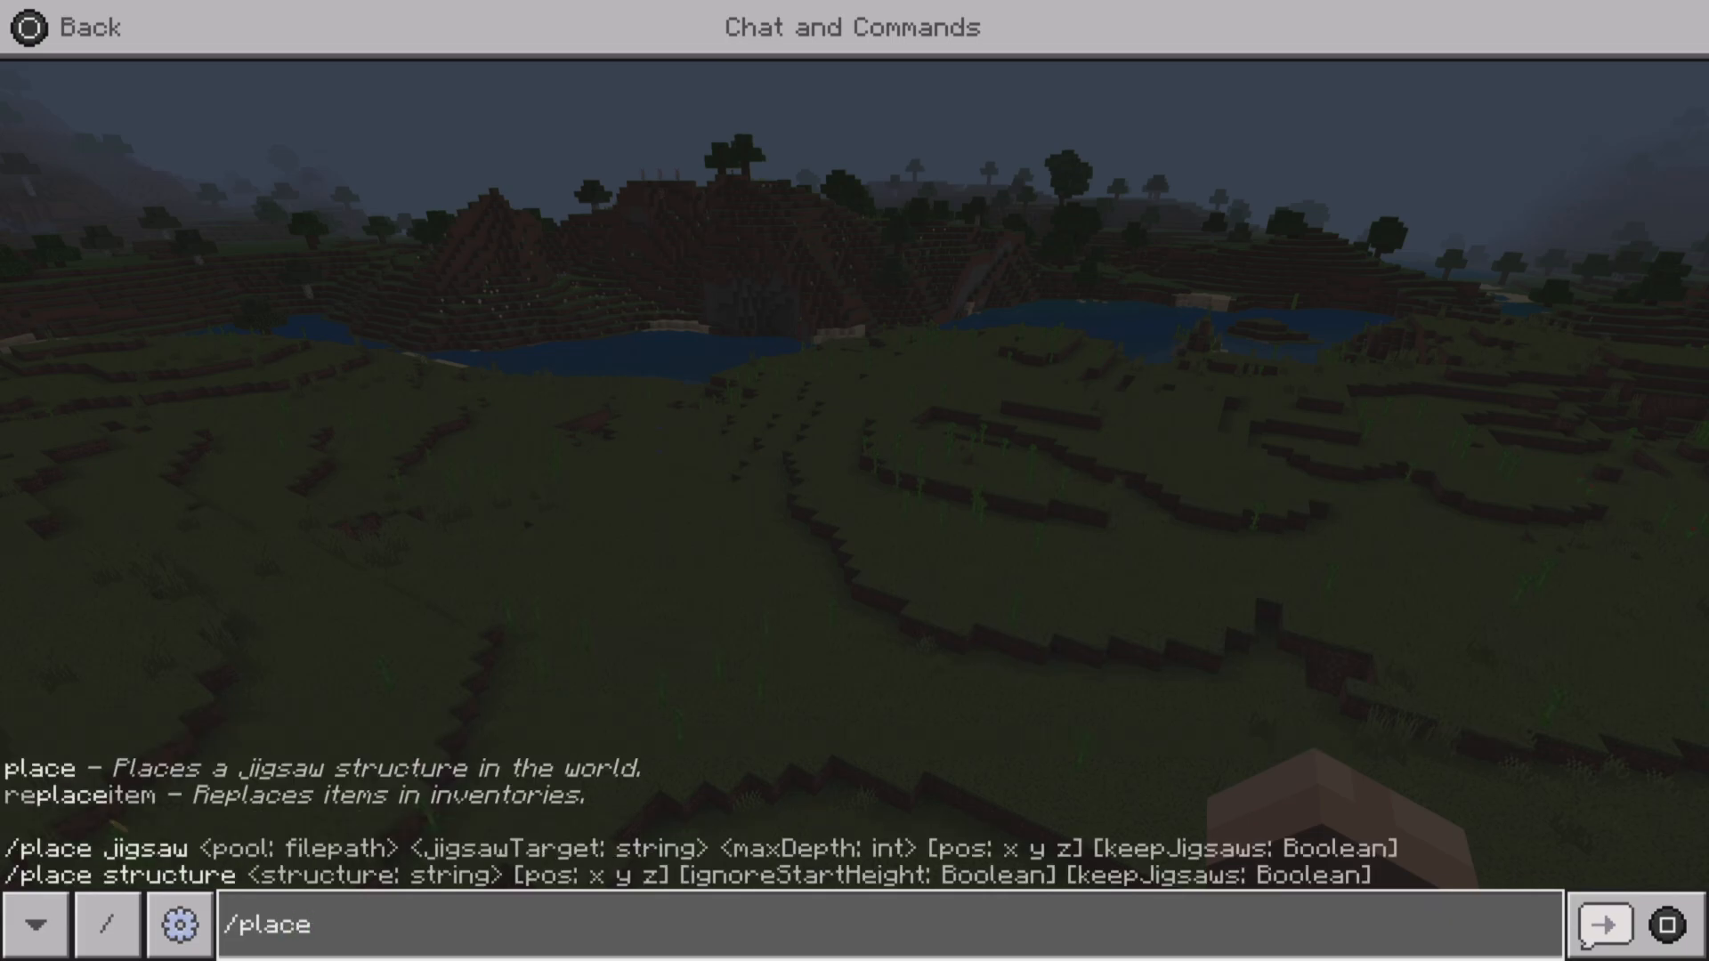
pyautogui.write('" "')
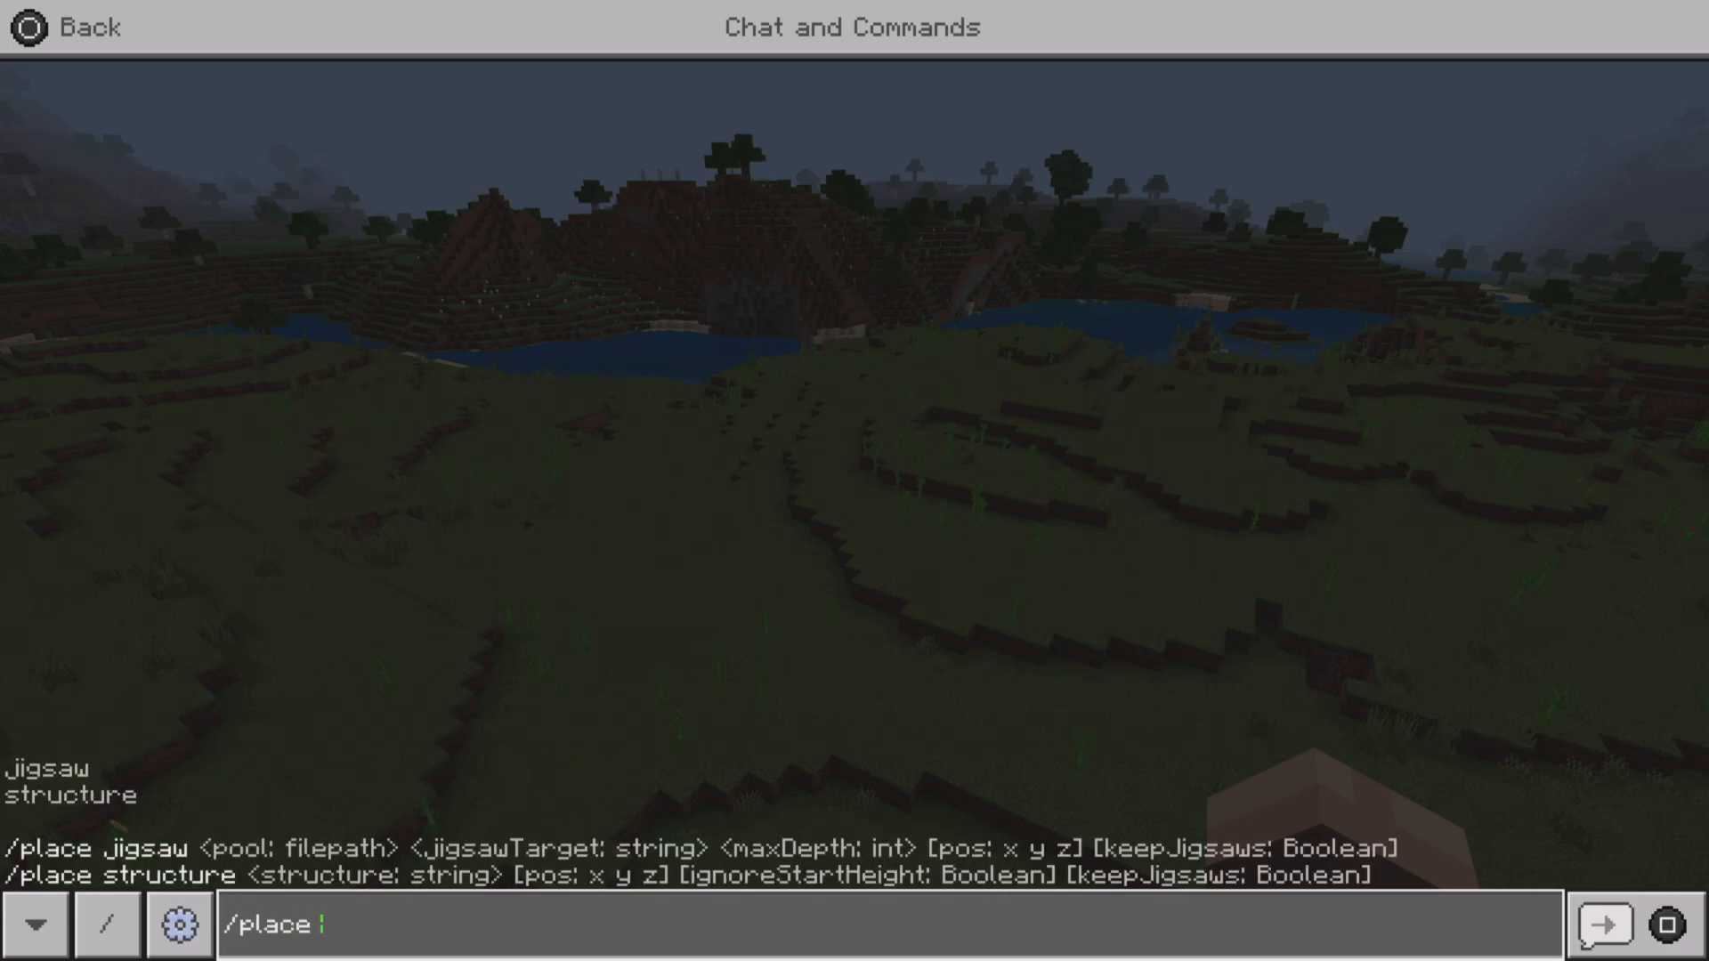
pyautogui.write('j')
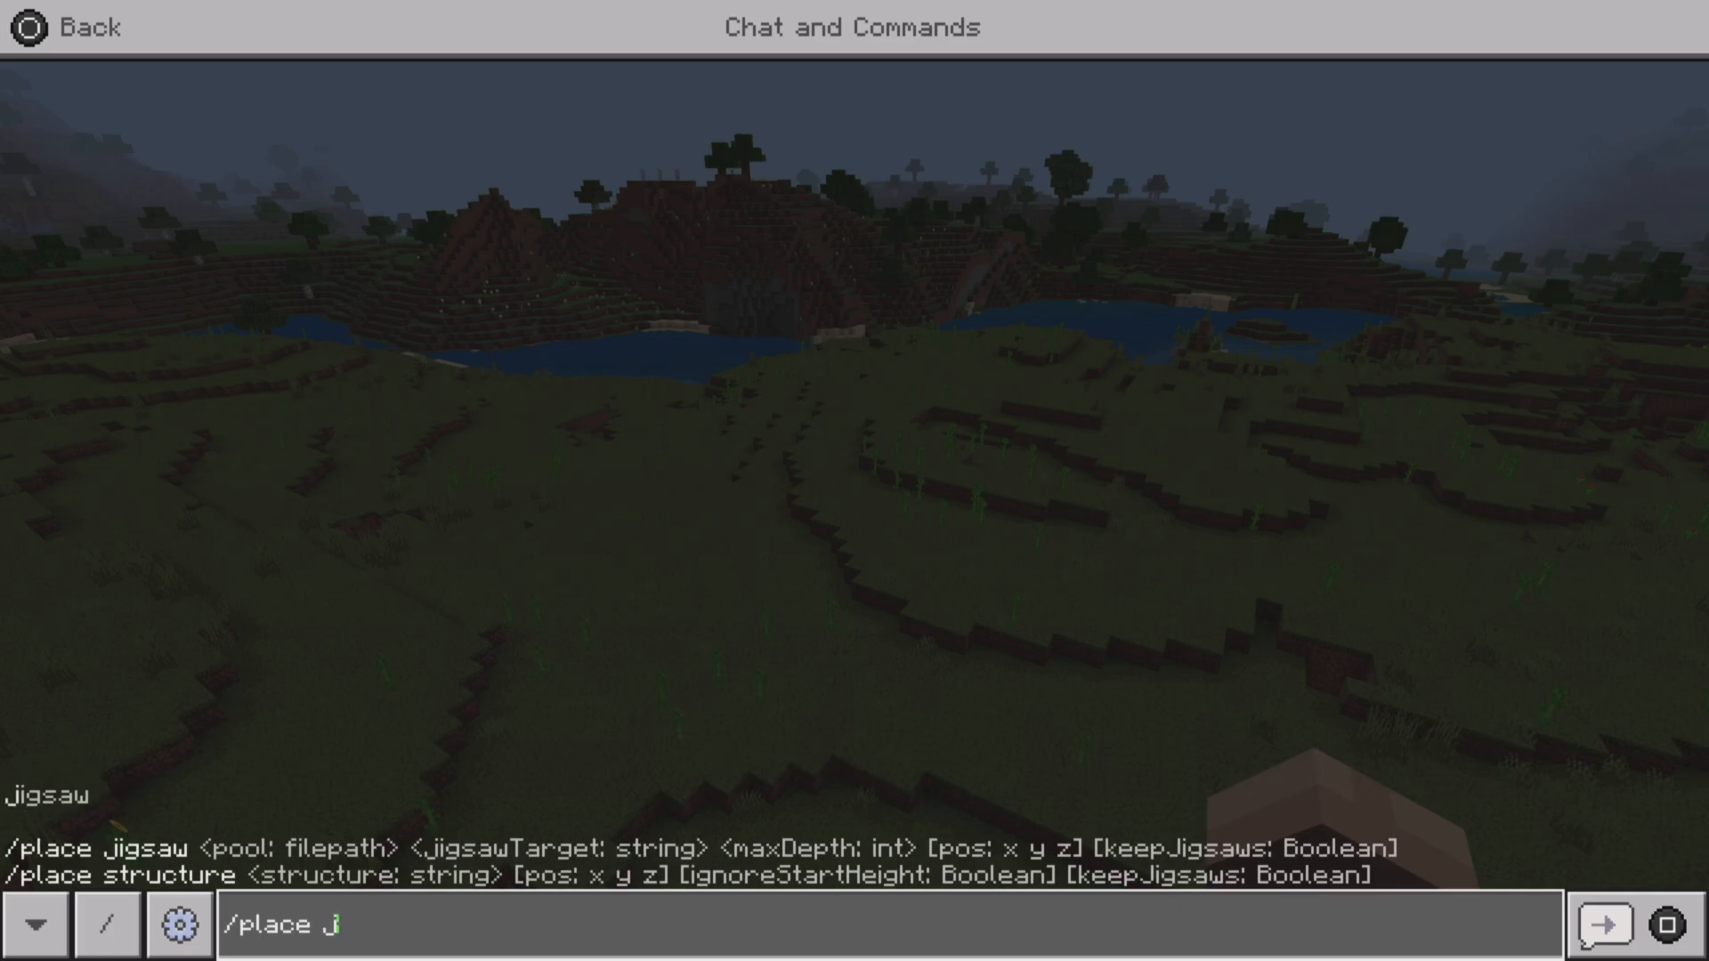
pyautogui.write('ig')
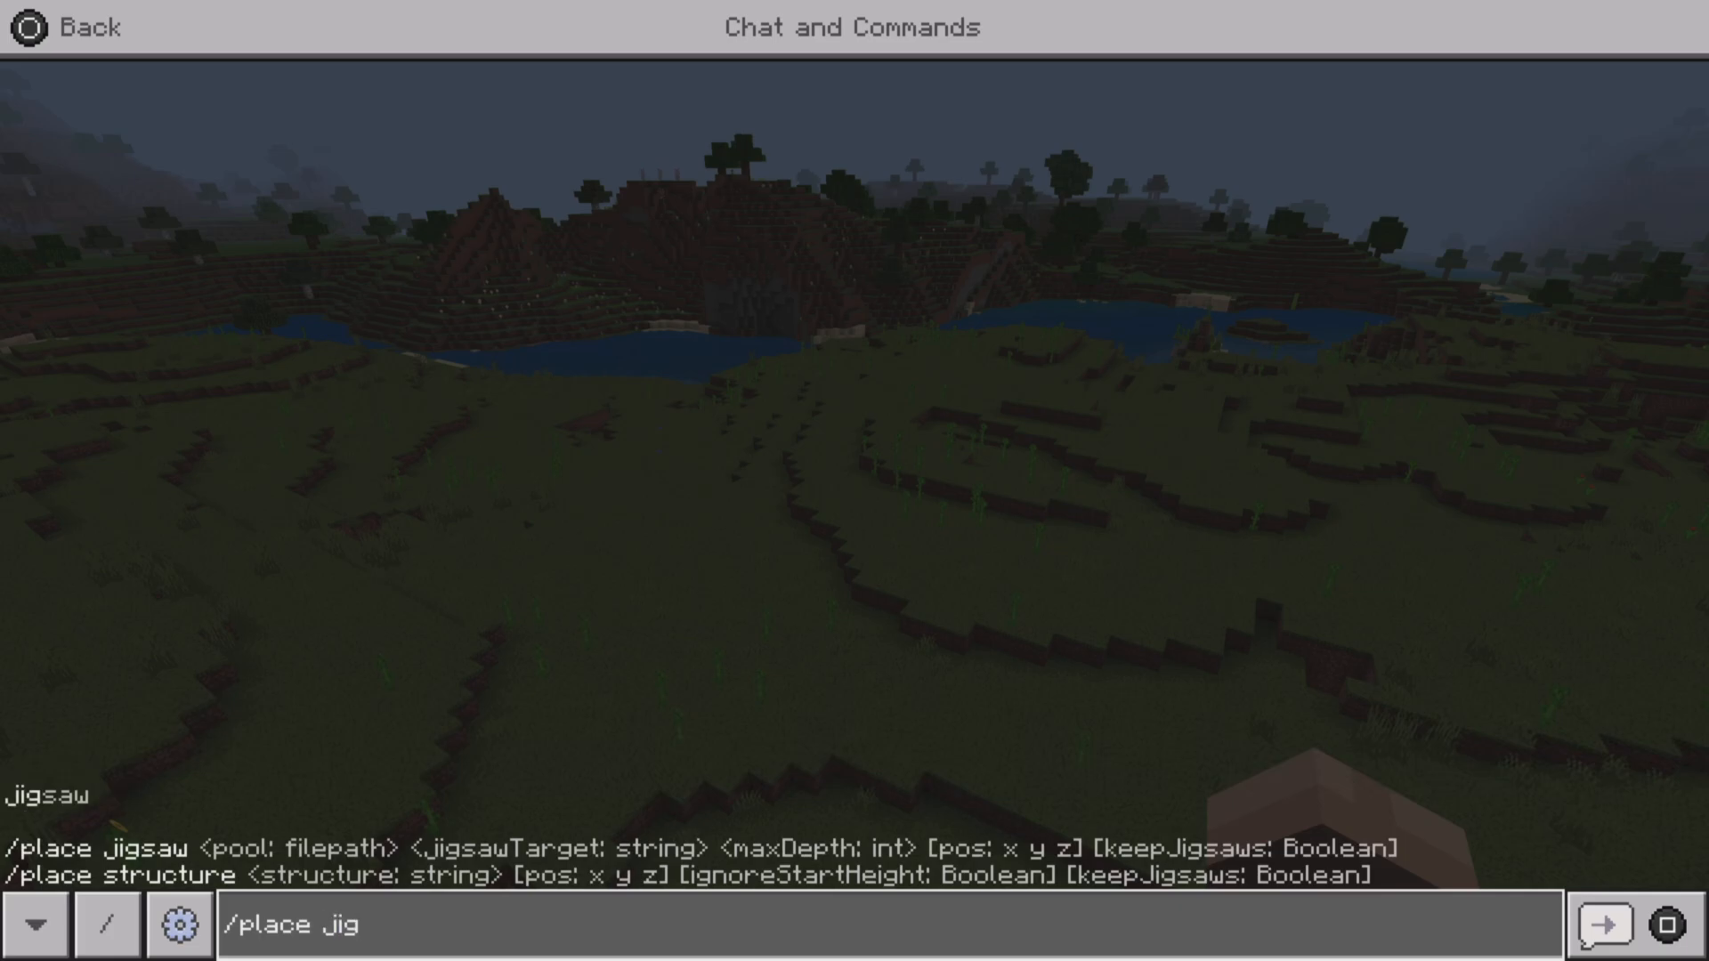
pyautogui.write('saw')
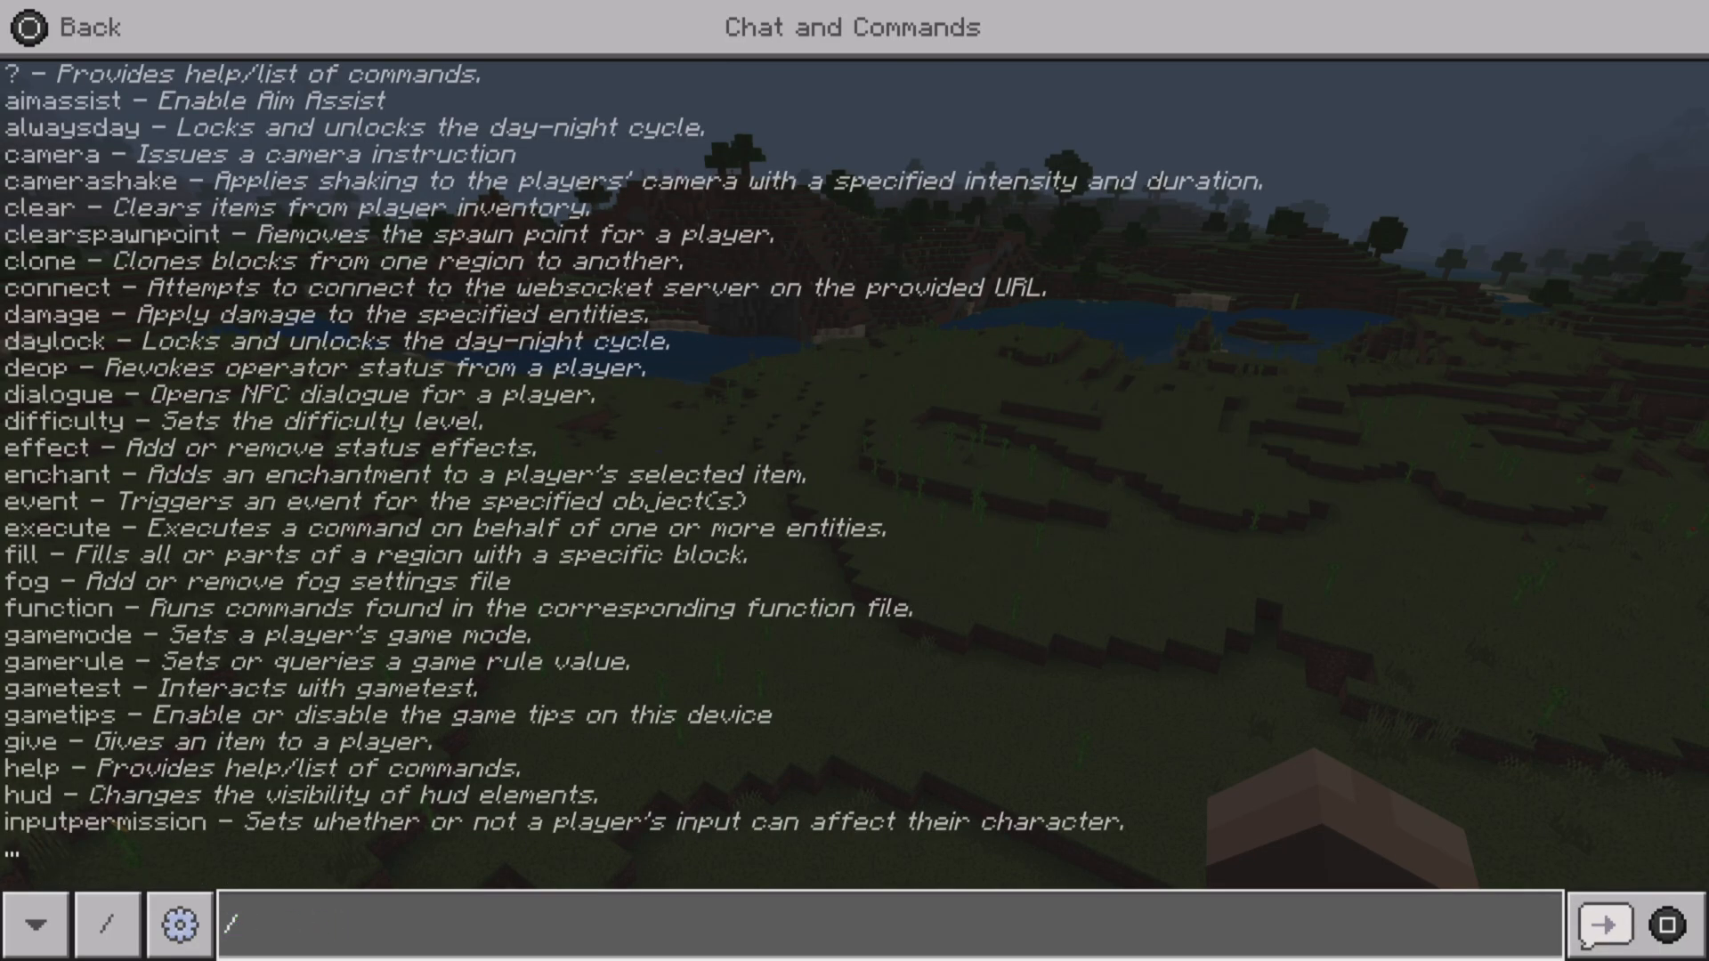
pyautogui.write('place')
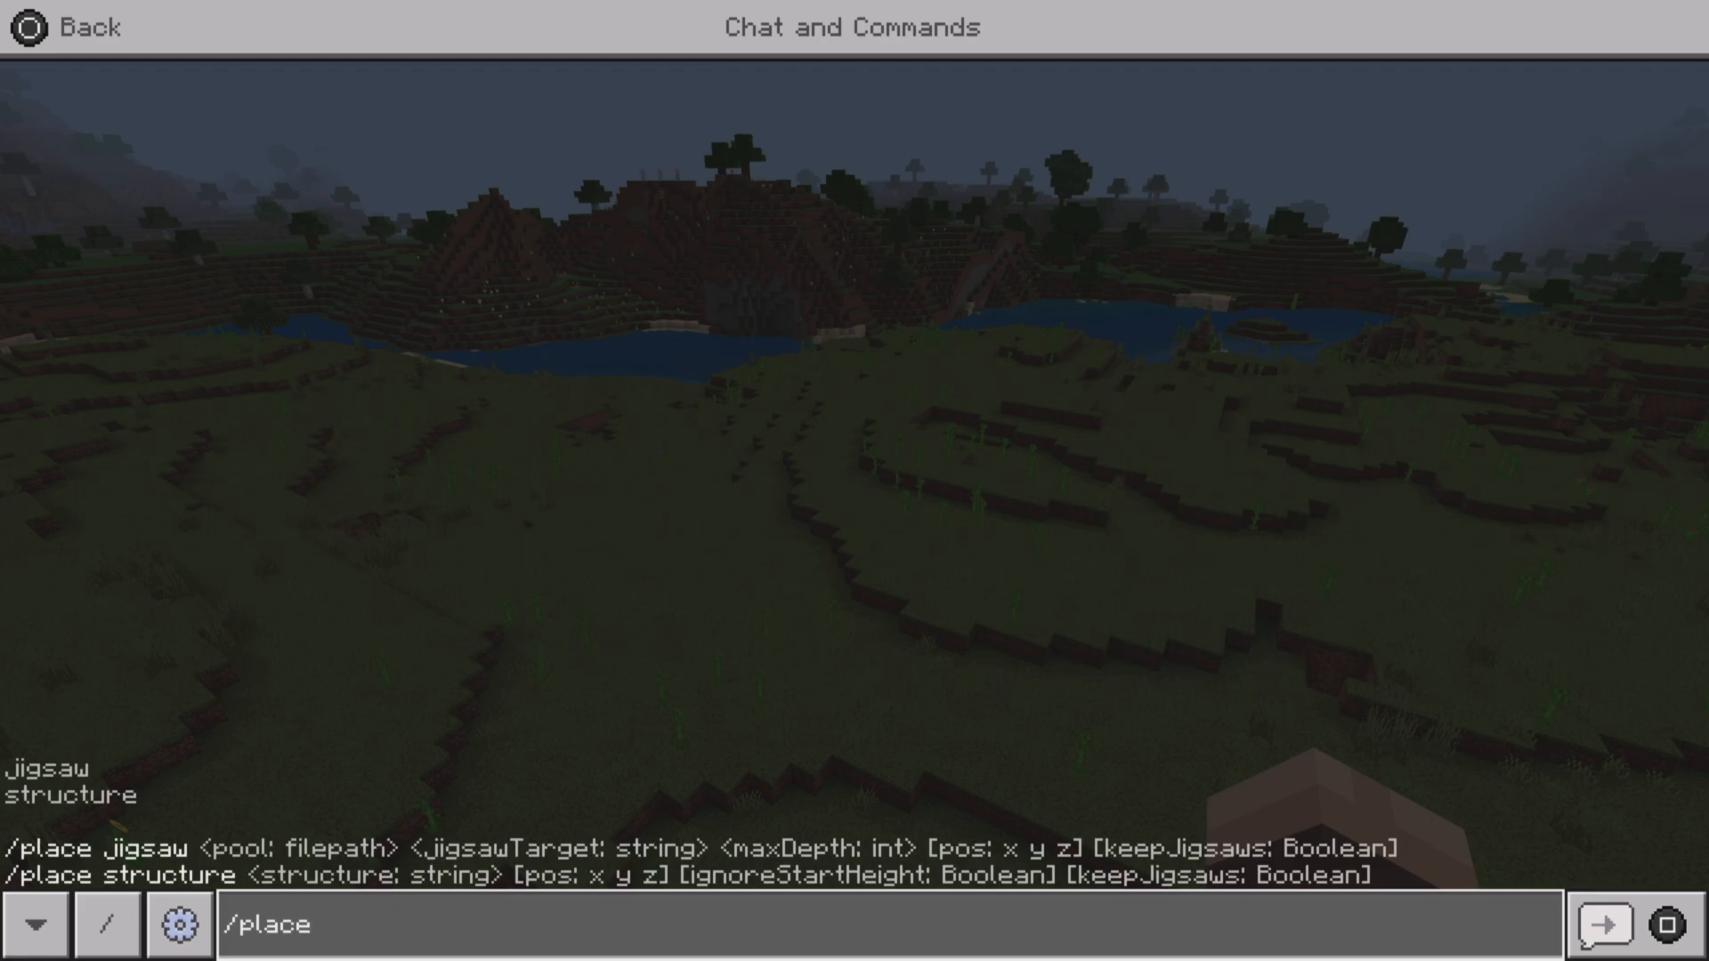
pyautogui.write('structure')
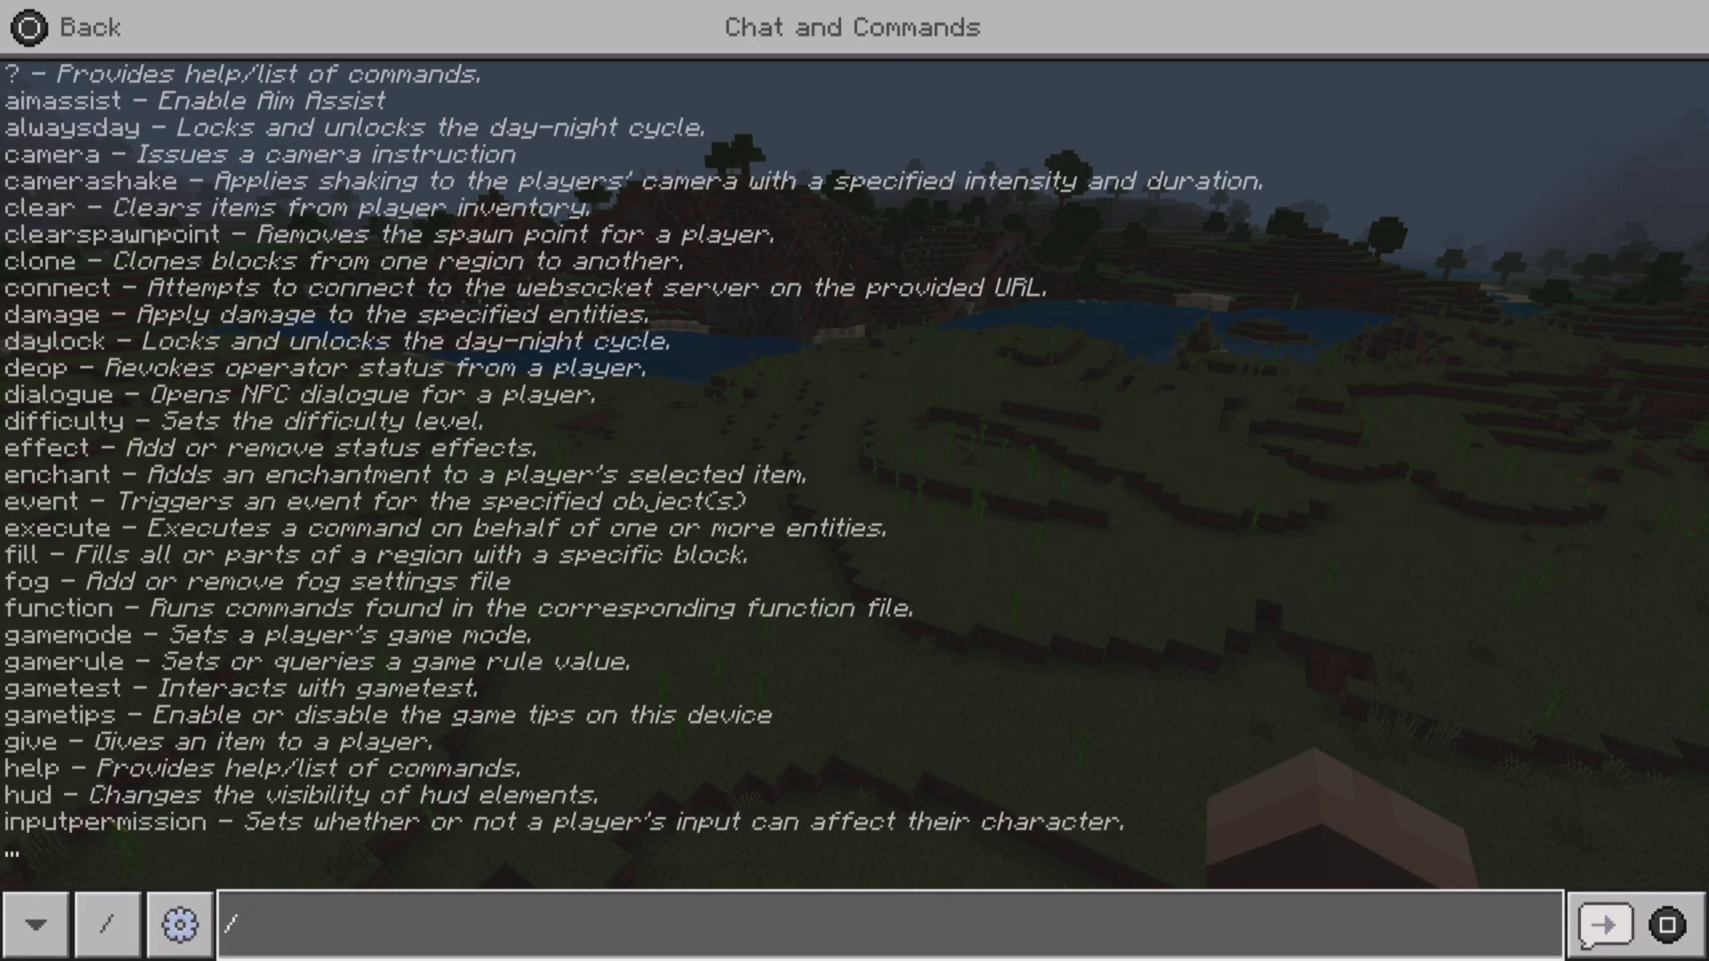
# Enter '/place structure mi' in chat to list minecraft: structures like trail_ruins and trial_chambers.
pyautogui.write('/place structure')
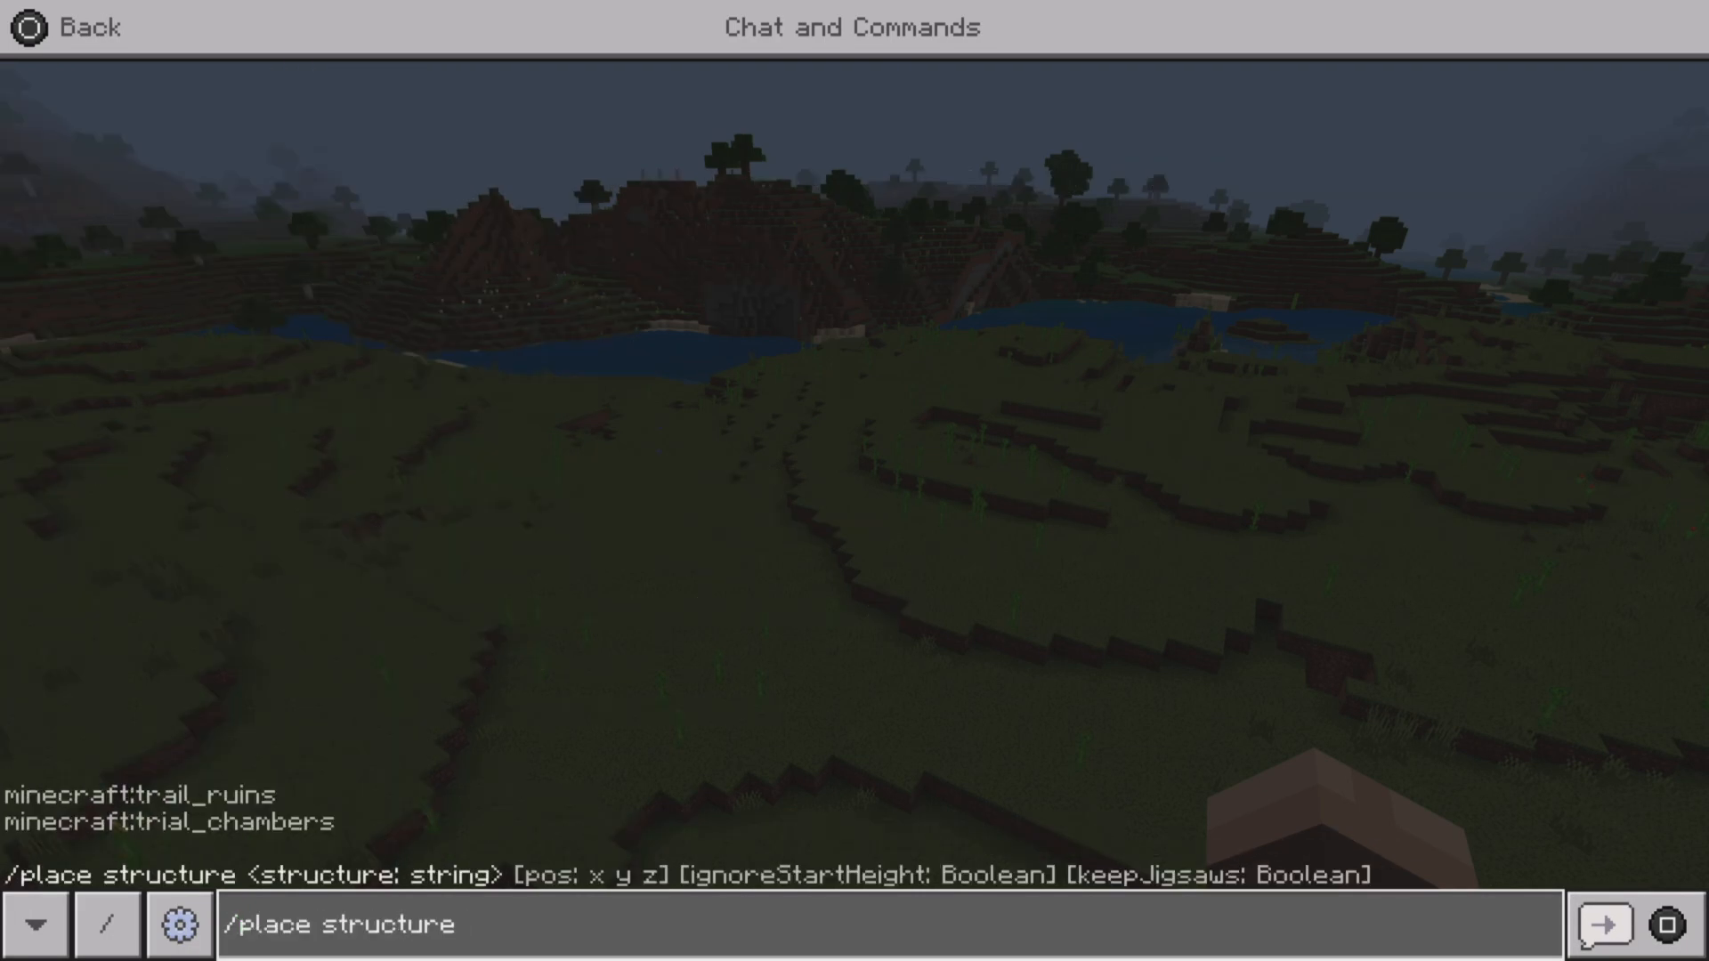
pyautogui.write('mi')
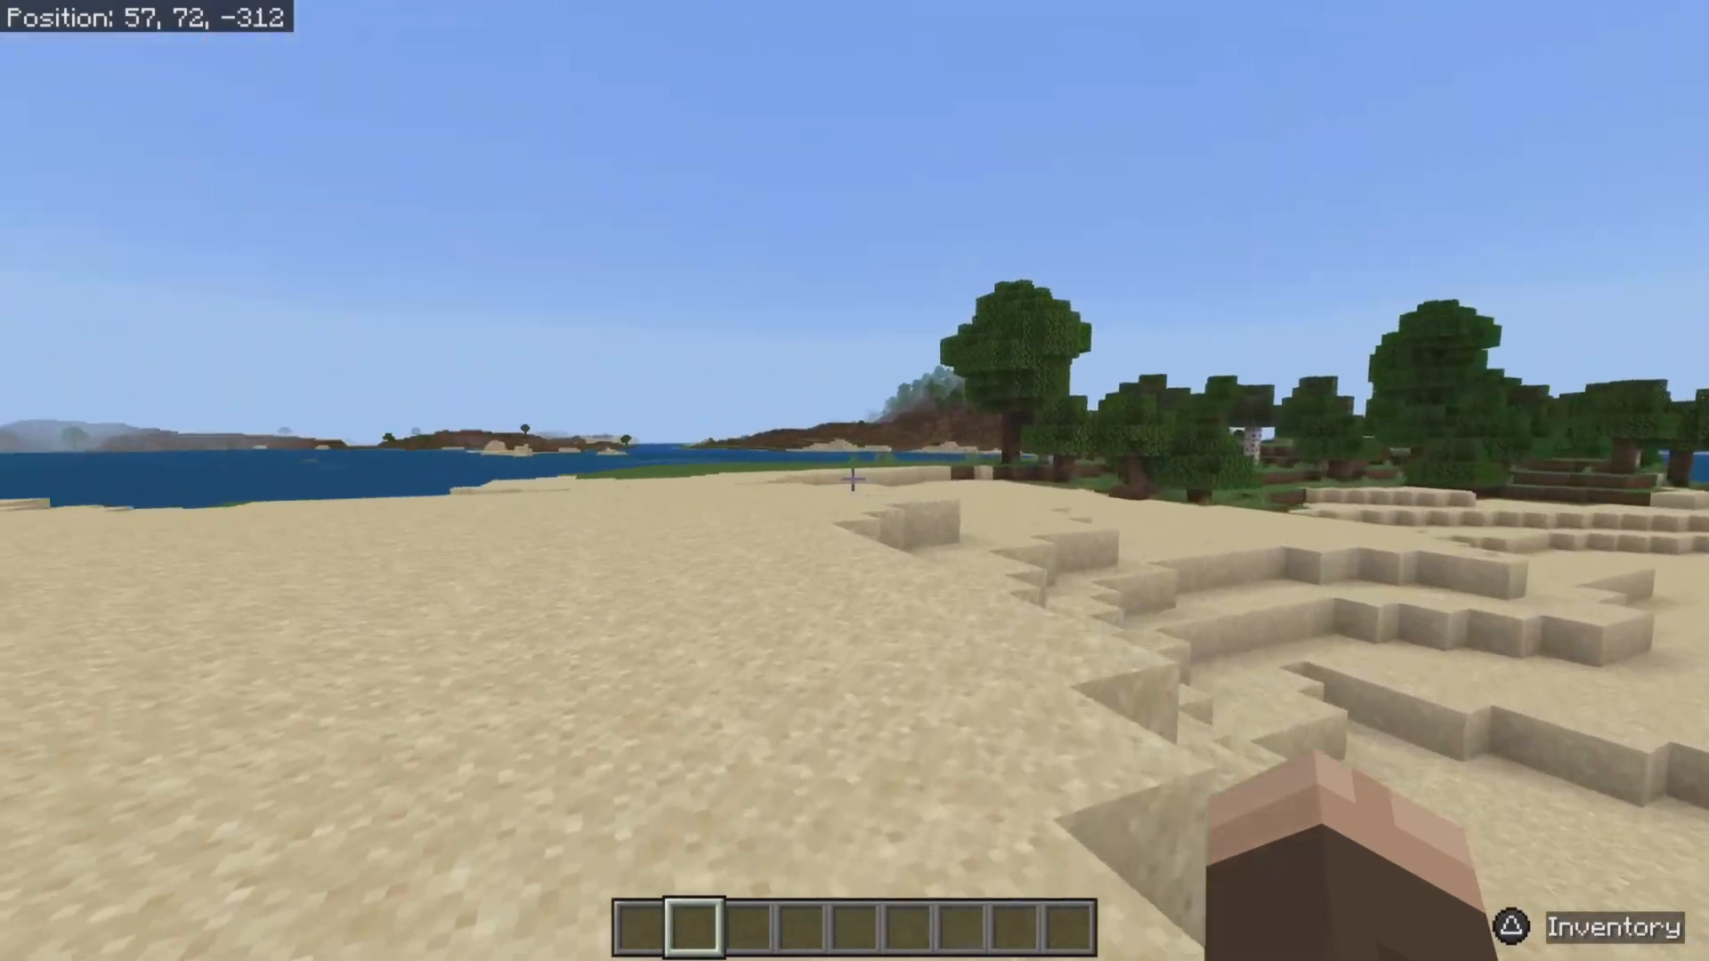
# Walk forward across the sandy beach toward the treeline by the water.
pyautogui.press('w')
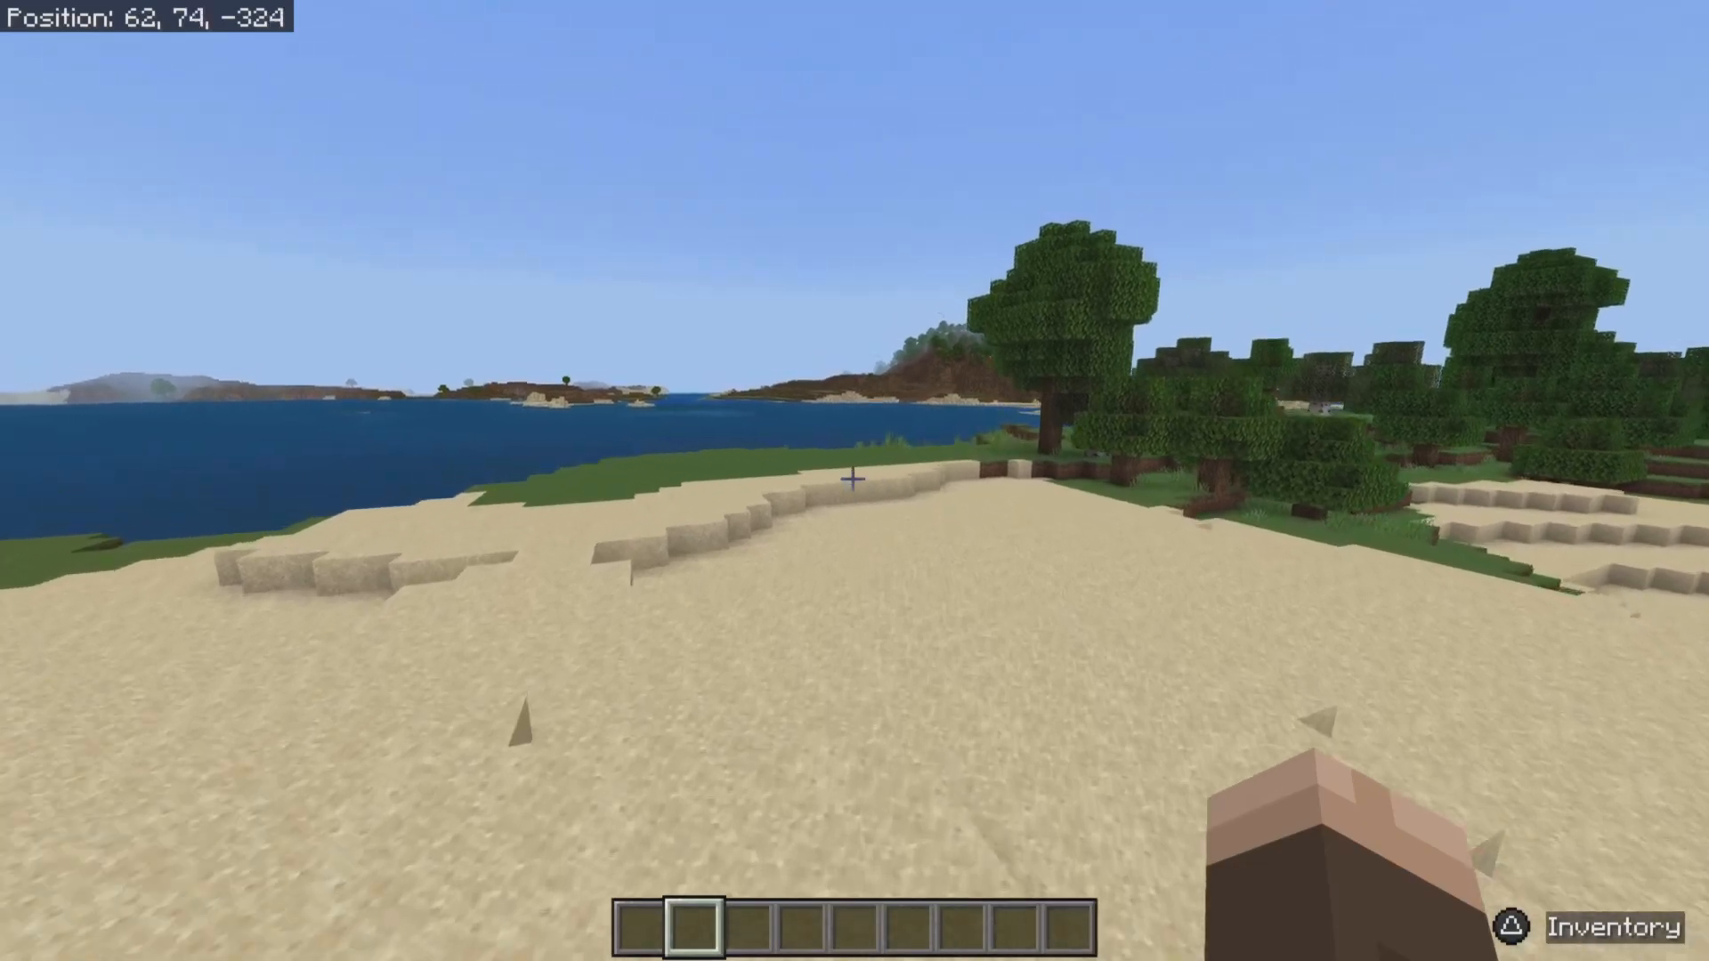